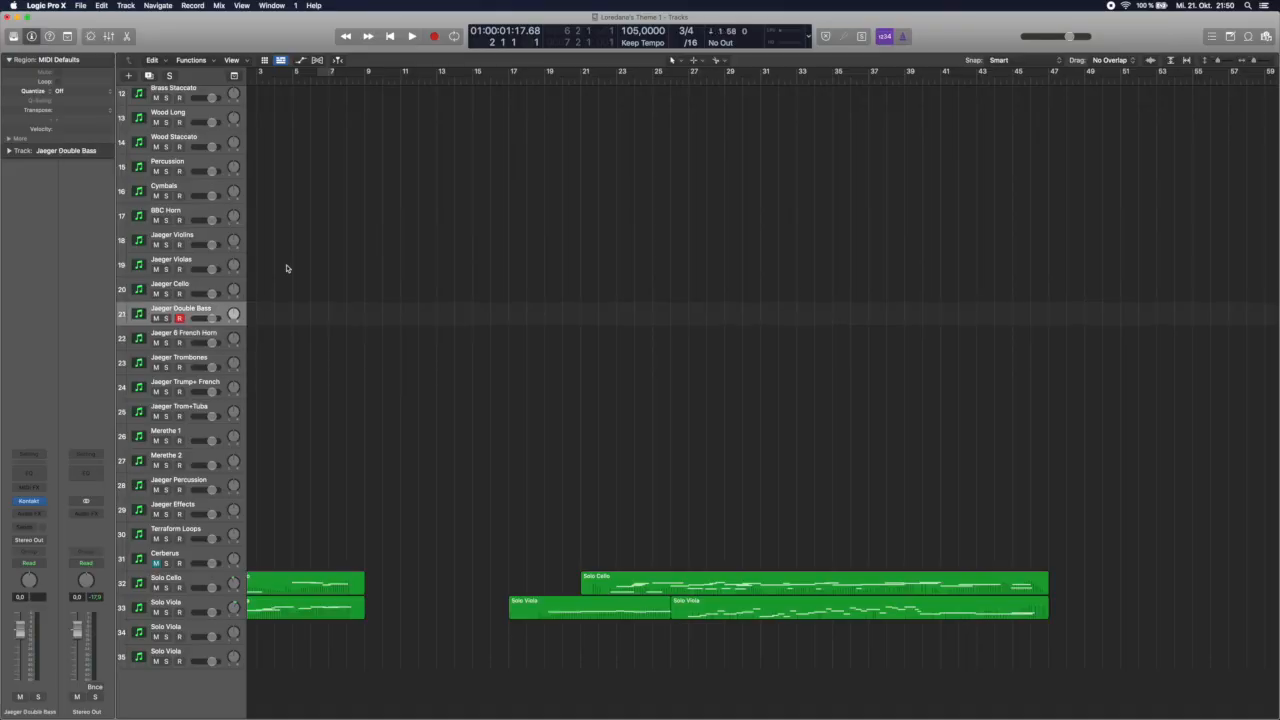
# Select the Jaeger Violas track, then the Cymbals track above it
pyautogui.click(170, 264)
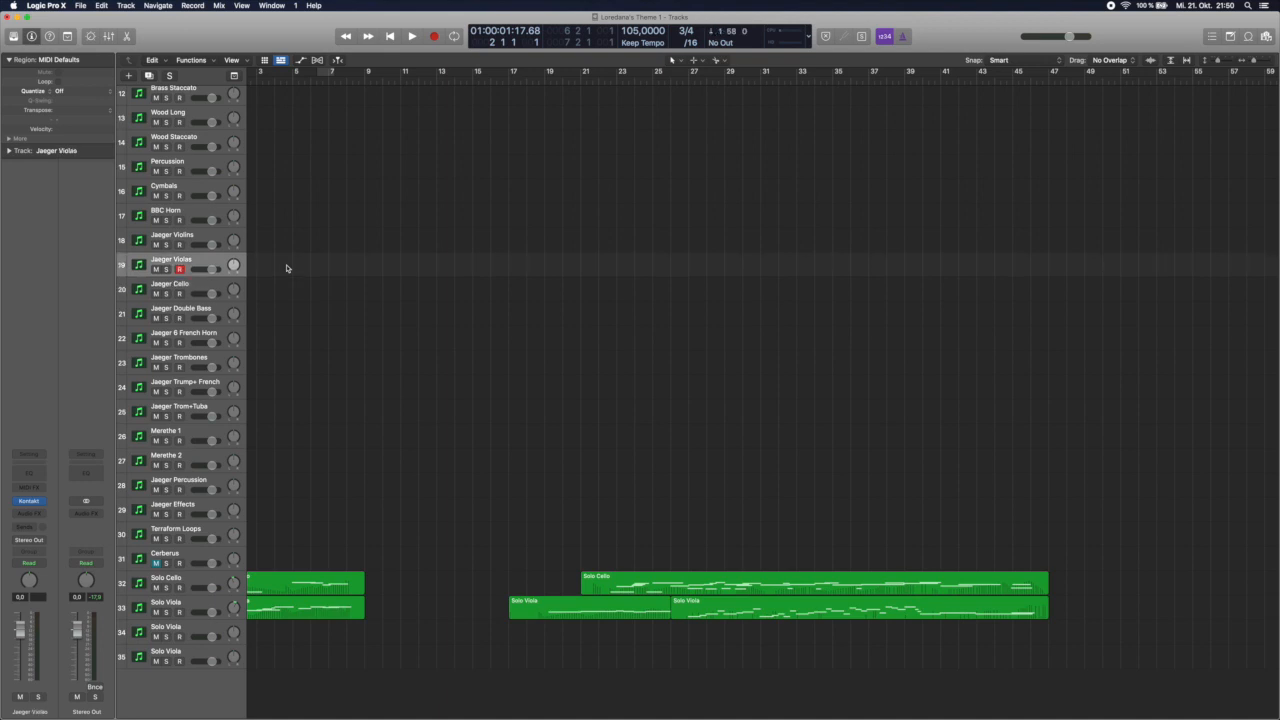
pyautogui.click(164, 190)
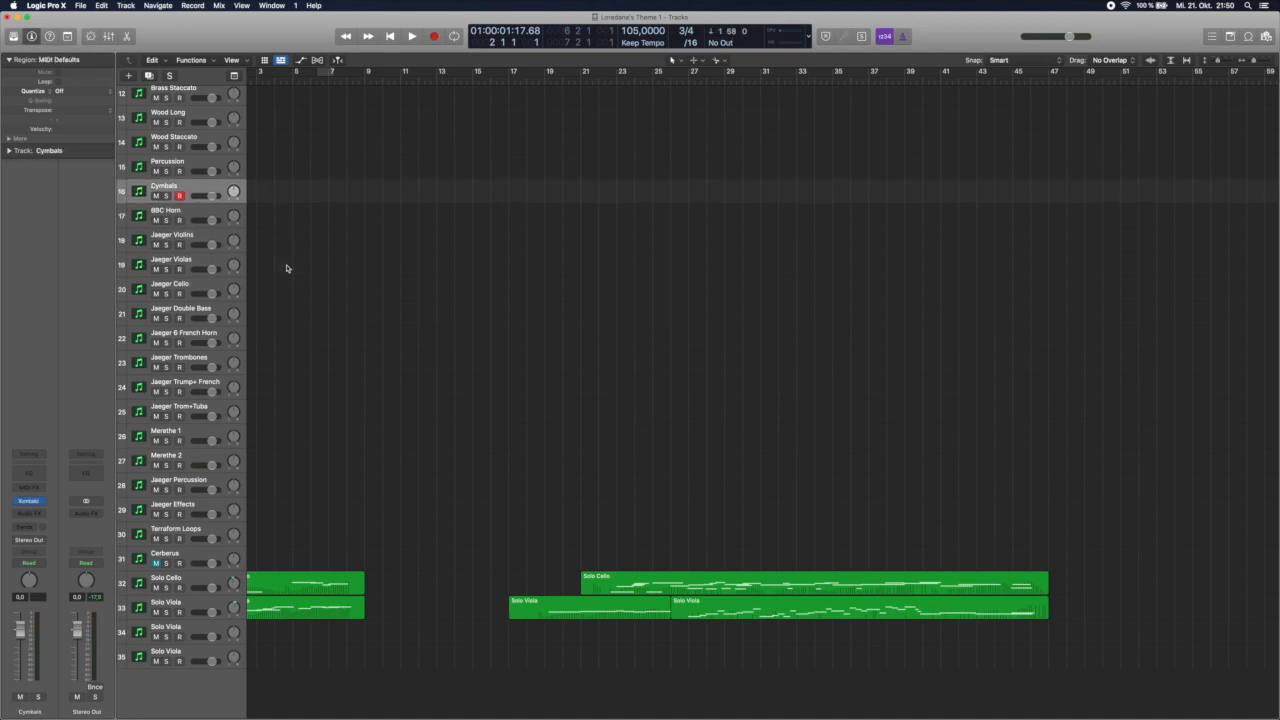